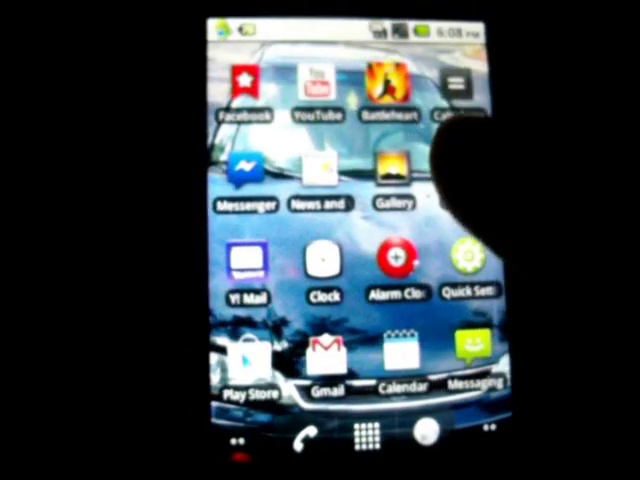
Open the app drawer and scroll down past Calendar, Contacts, Gmail and Maps toward KeepSafe
click(396, 170)
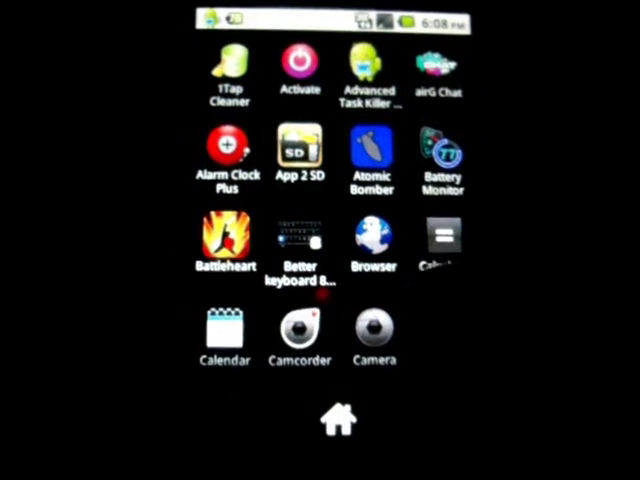
scroll(down, 3)
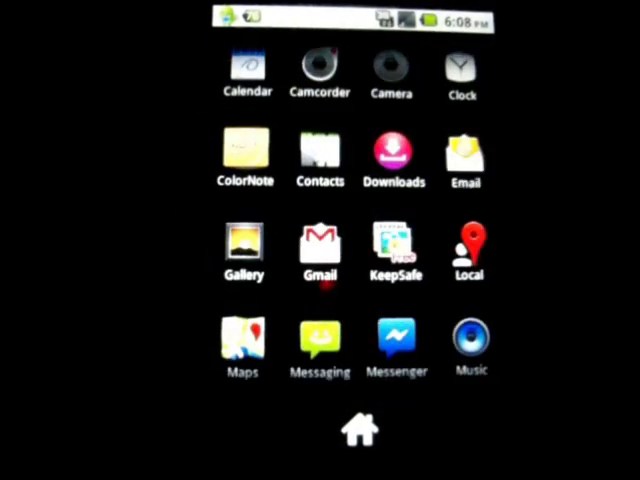